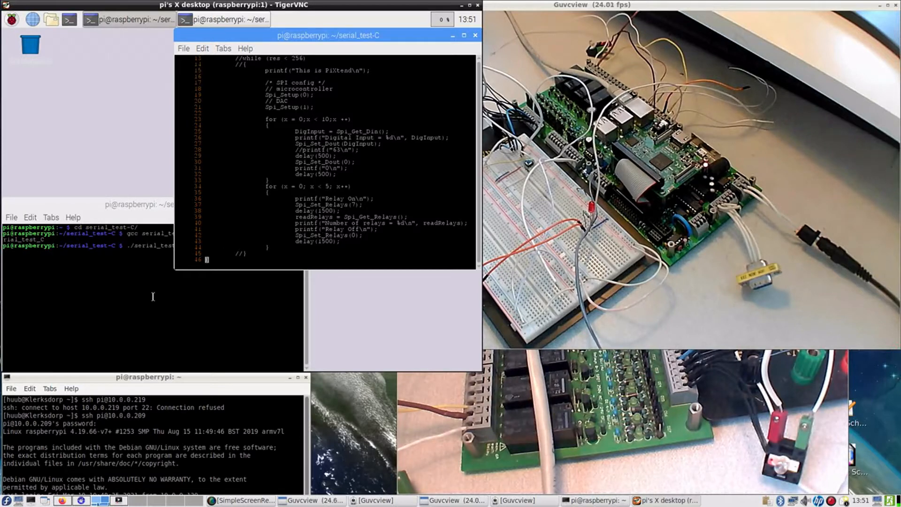
# Step: Raise the serial_test-C terminal above the editor so the gcc and run commands show
pyautogui.click(156, 204)
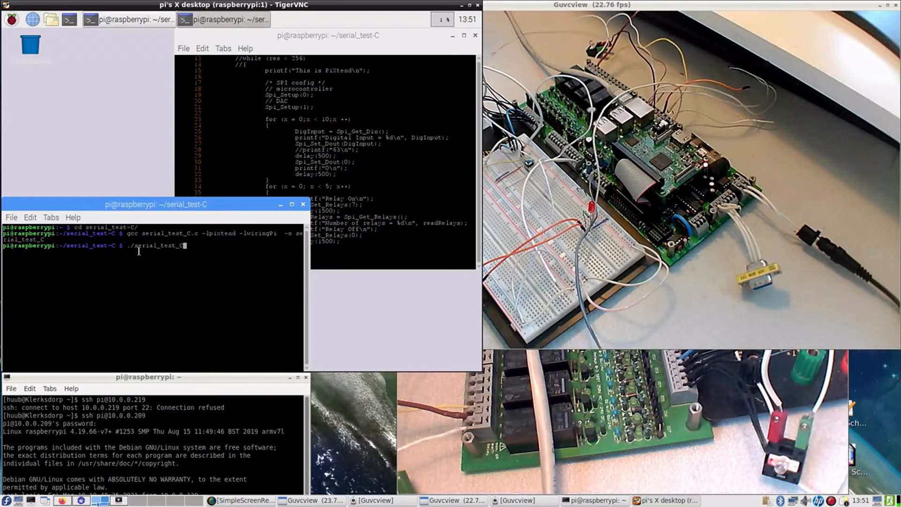
pyautogui.doubleClick(156, 234)
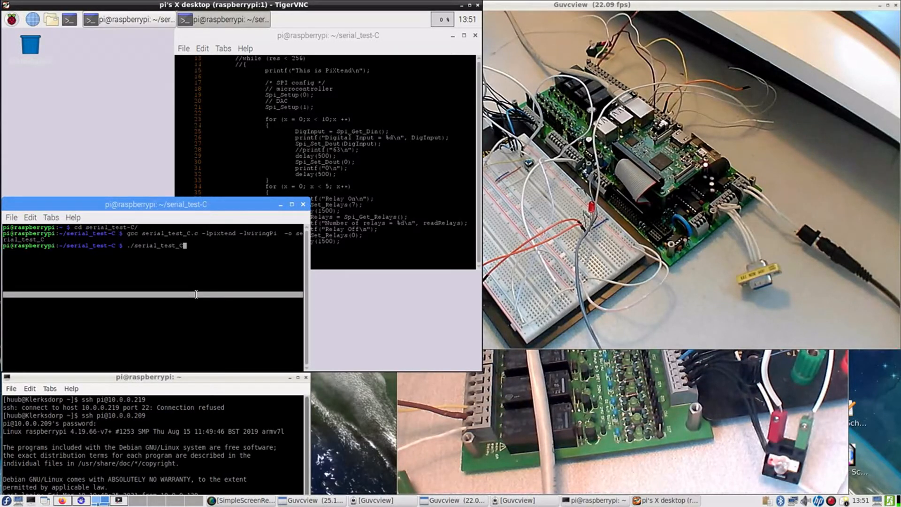
# Step: Run ./serial_test_C to print digital input readings and cycle the relays with counts
pyautogui.press('Return')
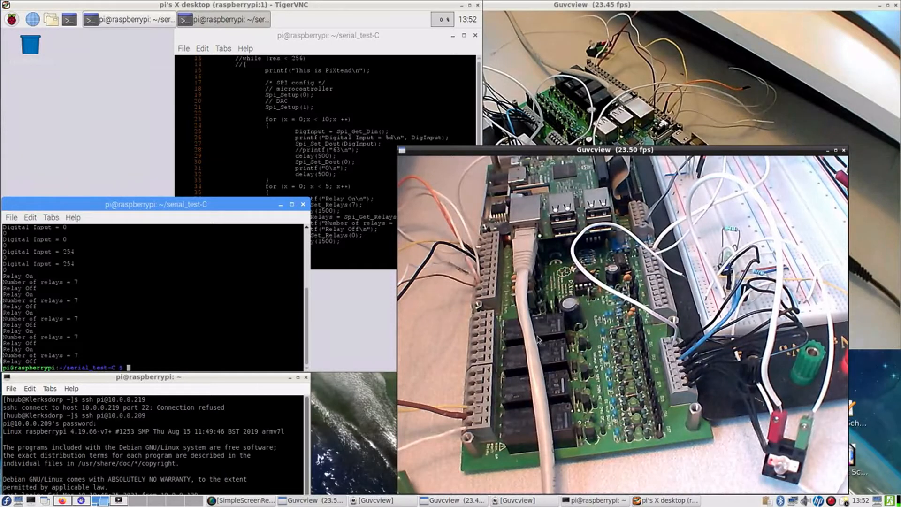
pyautogui.moveTo(540, 385)
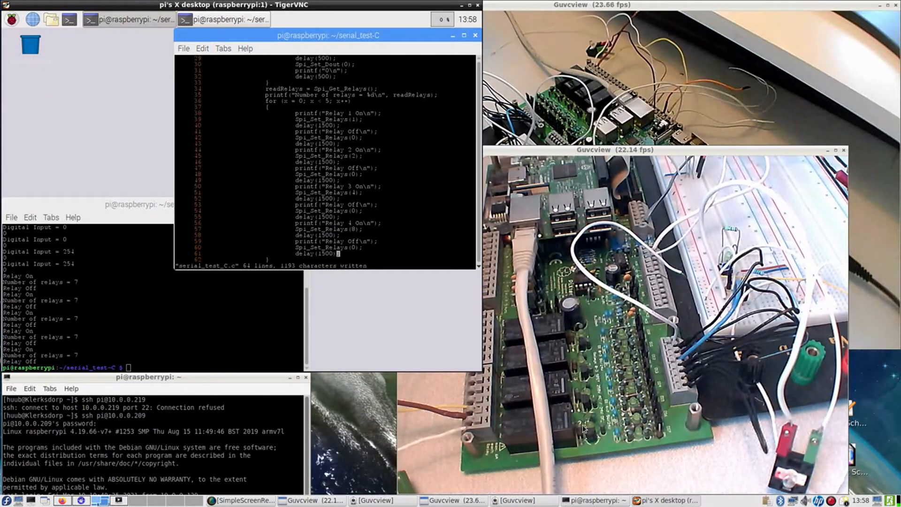
pyautogui.moveTo(207, 297)
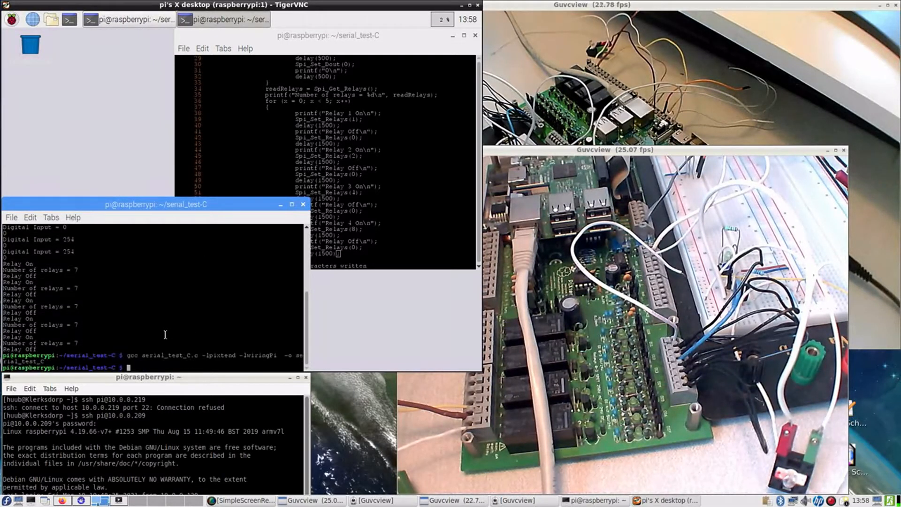
# Step: Run ./serial_test_C so relays 1–4 each switch on and off in cycles
pyautogui.write('./serial_test_C')
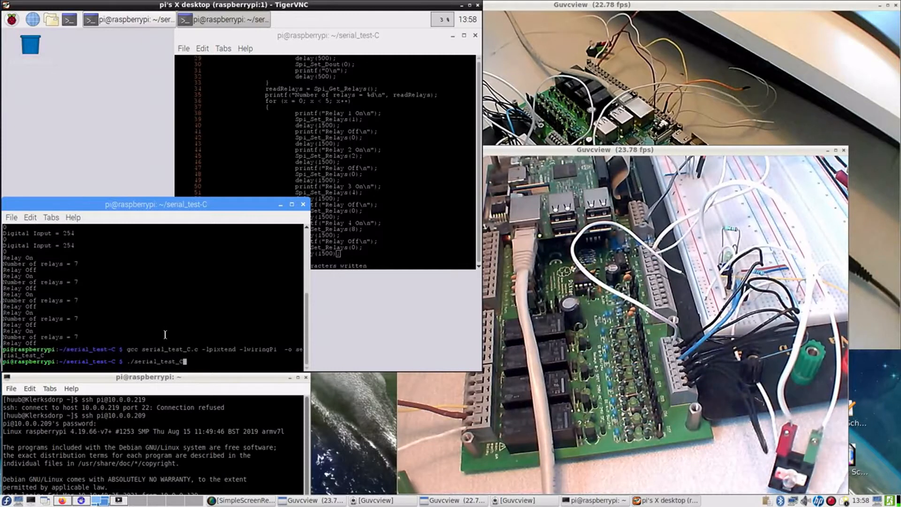
pyautogui.press('Return')
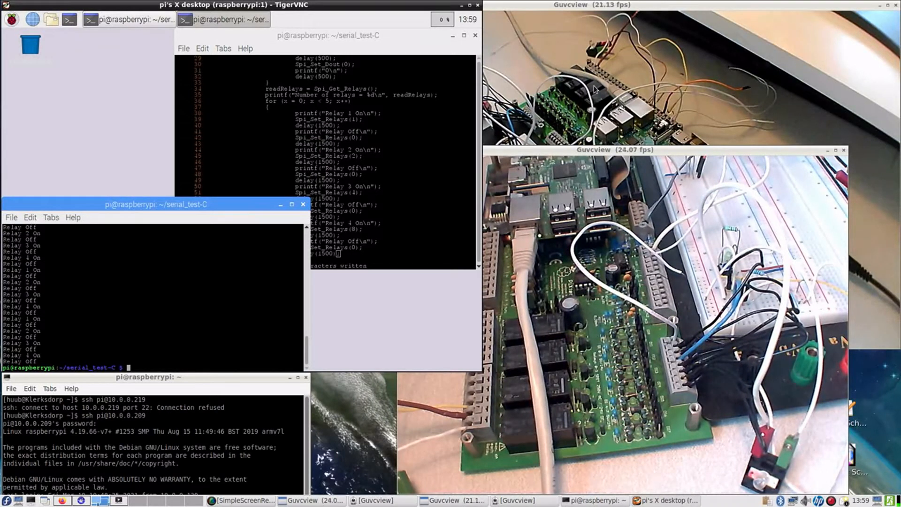
pyautogui.moveTo(366, 189)
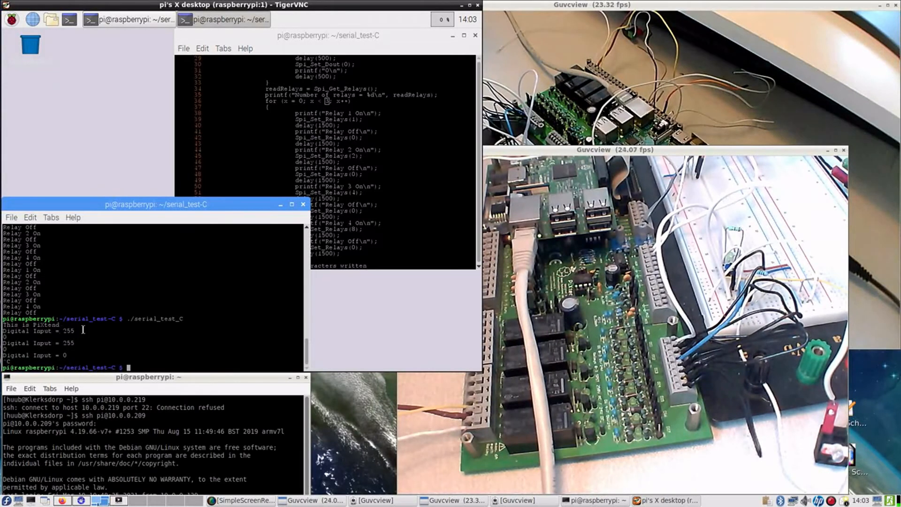
# Step: Rerun ./serial_test_C so the digital inputs read 0 instead of 255
pyautogui.write('./serial_test_C')
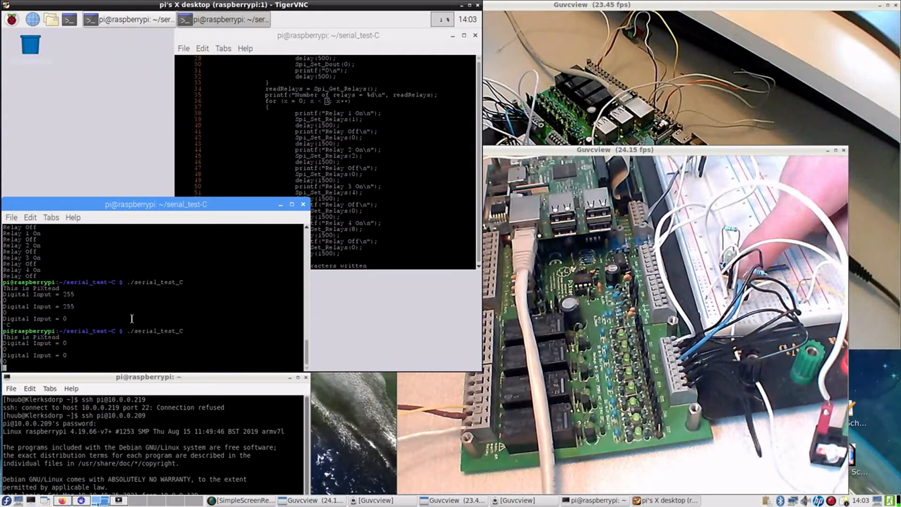
pyautogui.press('Return')
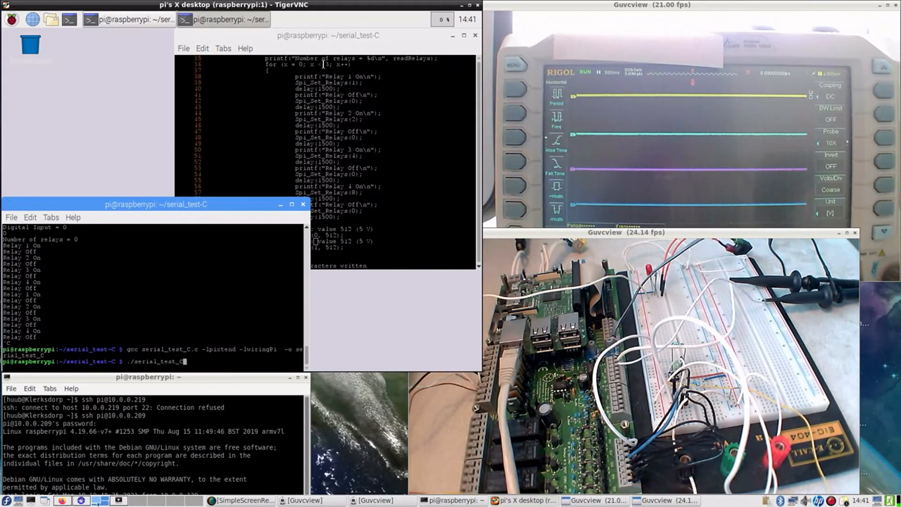
# Step: Run ./serial_test_C from LXTerminal, cycling relays 1 to 4 back to the prompt
pyautogui.click(328, 35)
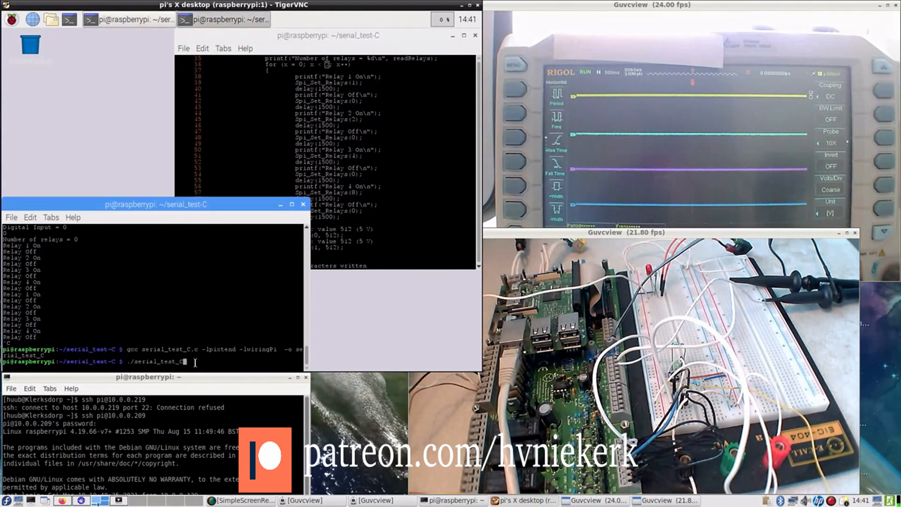
pyautogui.press('Return')
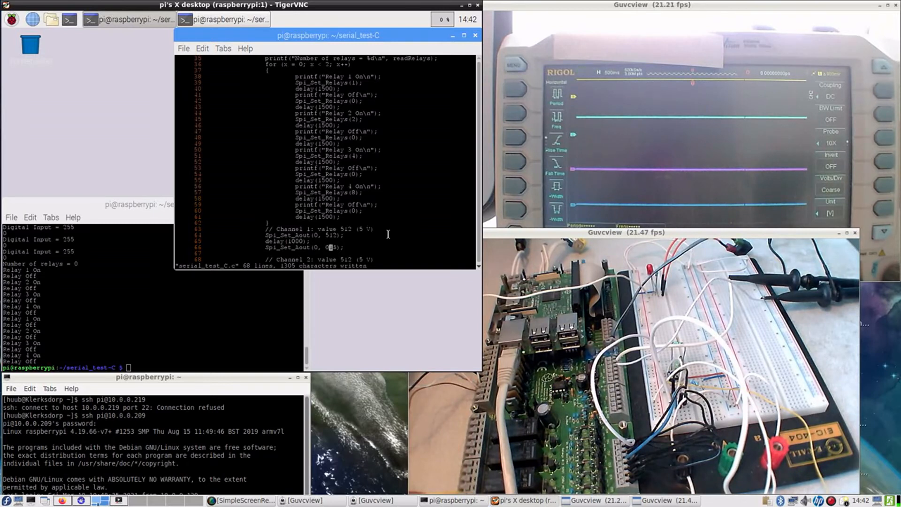
# Step: Add delay(1000) and a Spi_Set_Aout(1, …) channel update, save, and recompile with gcc
pyautogui.scroll(-3)
pyautogui.write('delay(')
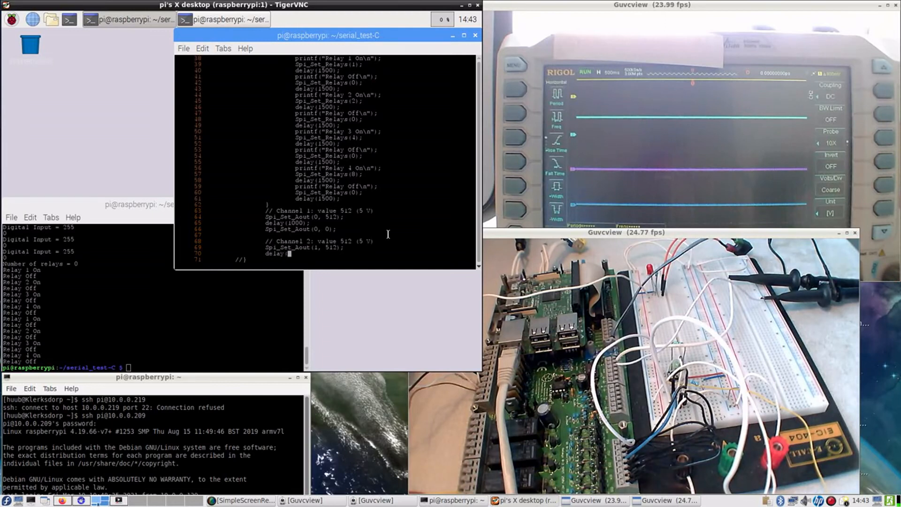
pyautogui.write('1000);')
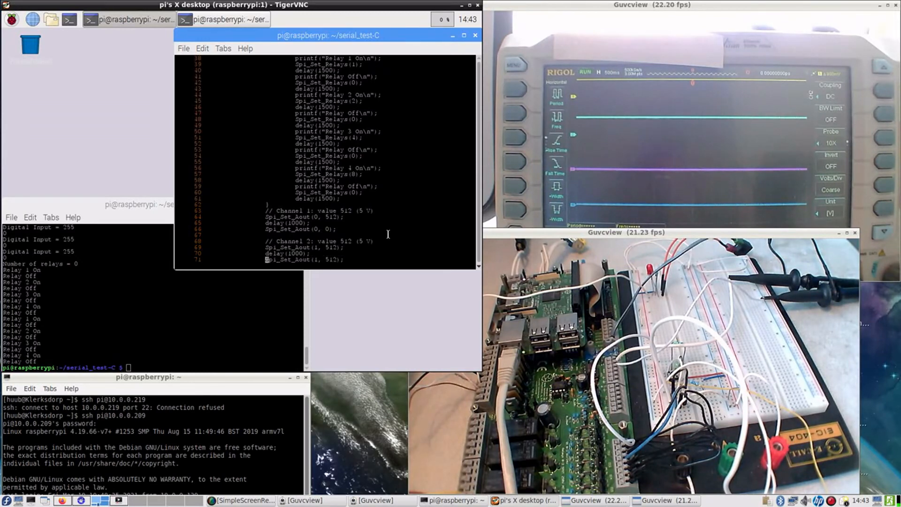
pyautogui.scroll(-3)
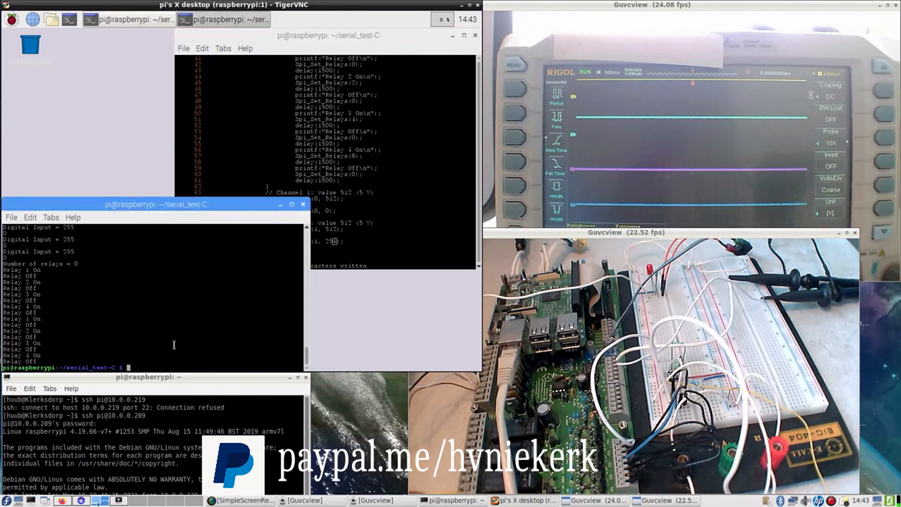
pyautogui.press('Return')
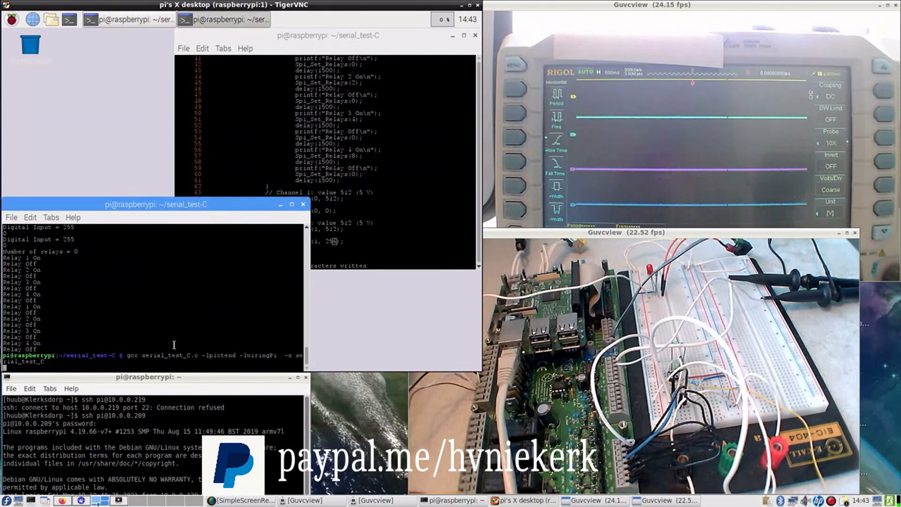